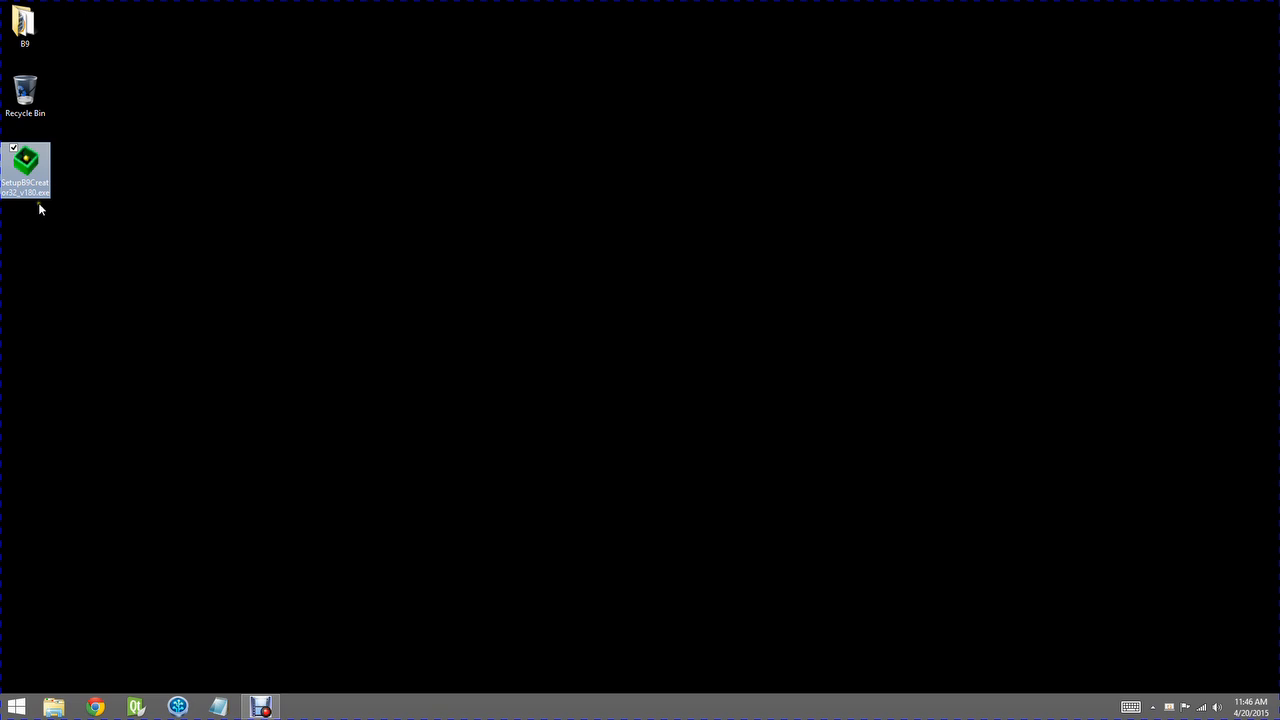
pyautogui.moveTo(138, 282)
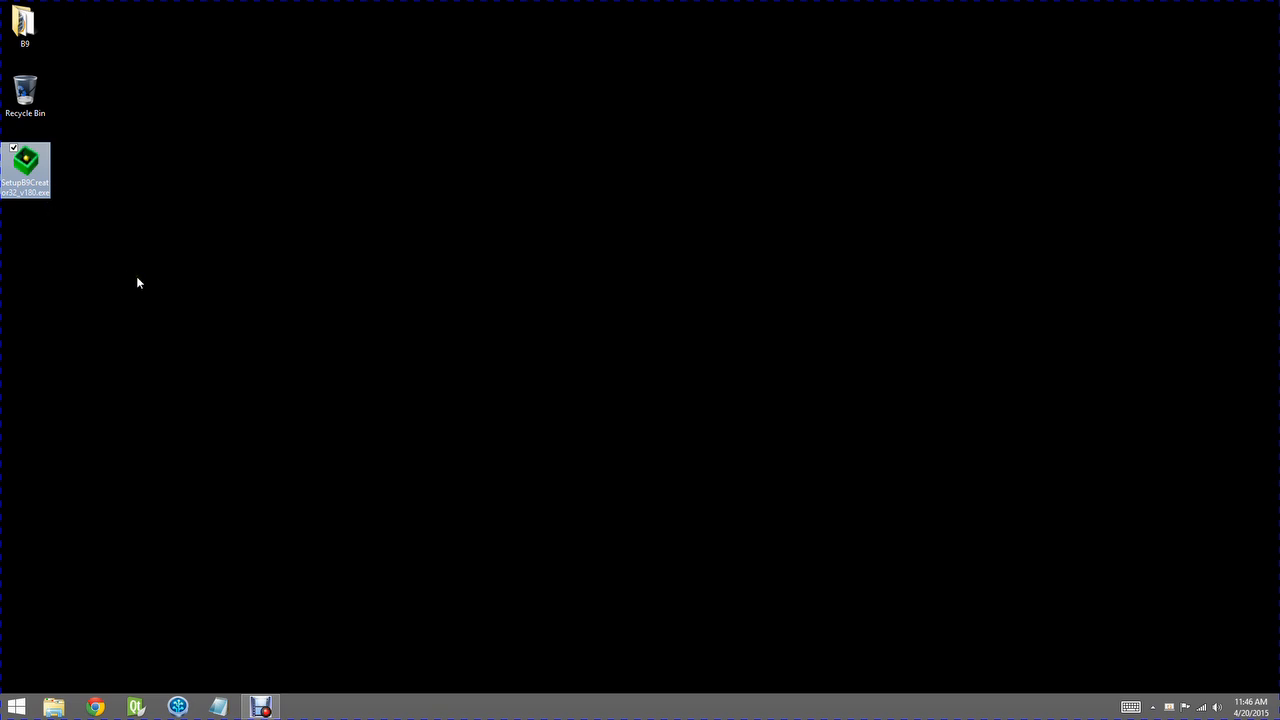
pyautogui.moveTo(138, 321)
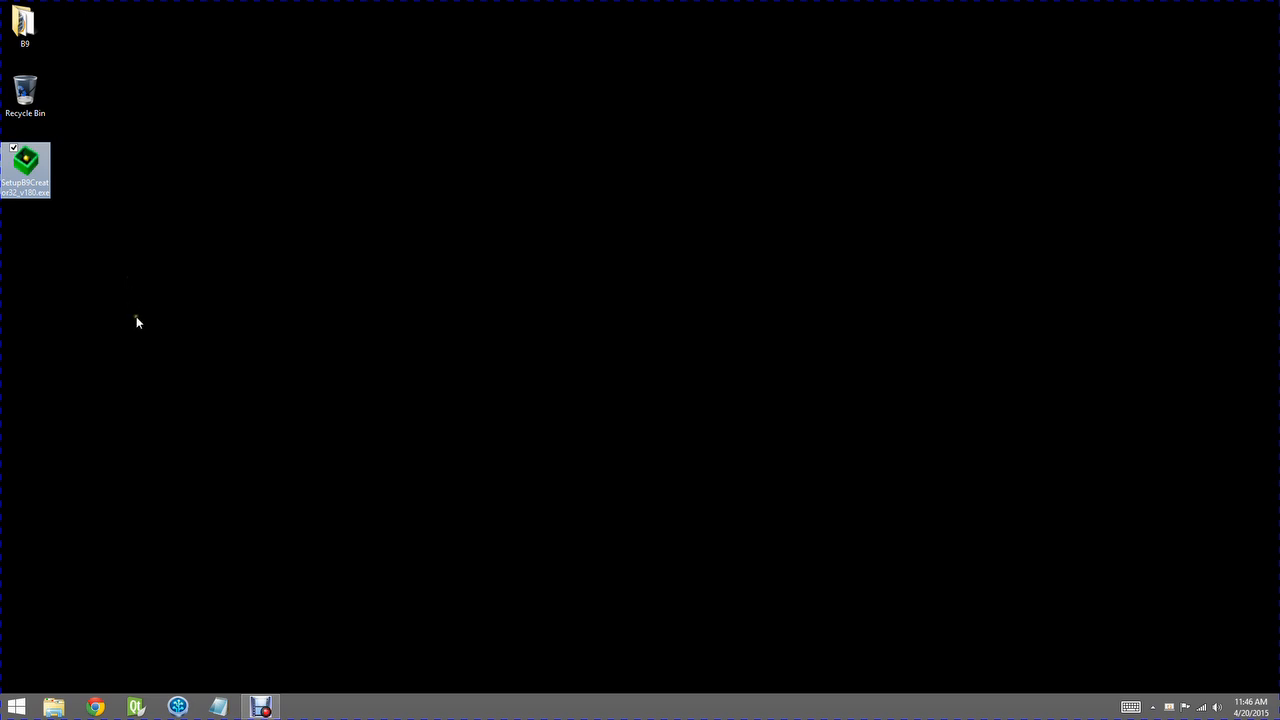
pyautogui.moveTo(258, 299)
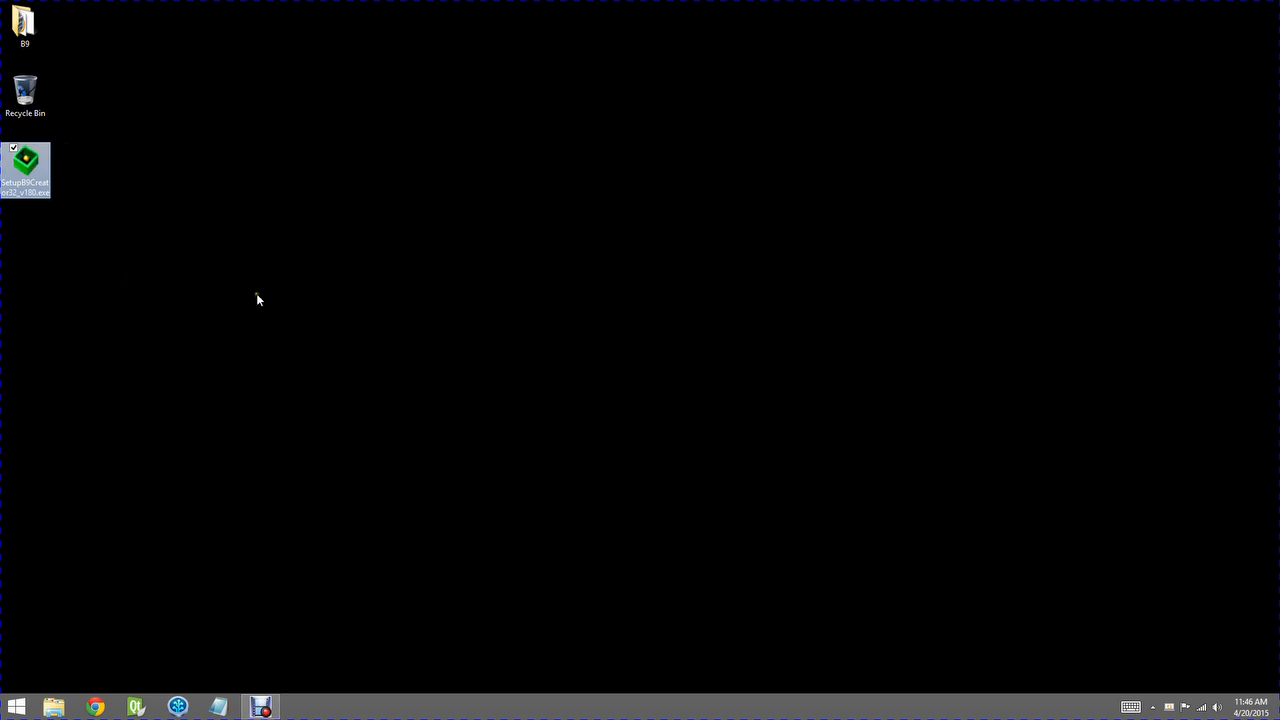
pyautogui.moveTo(118, 248)
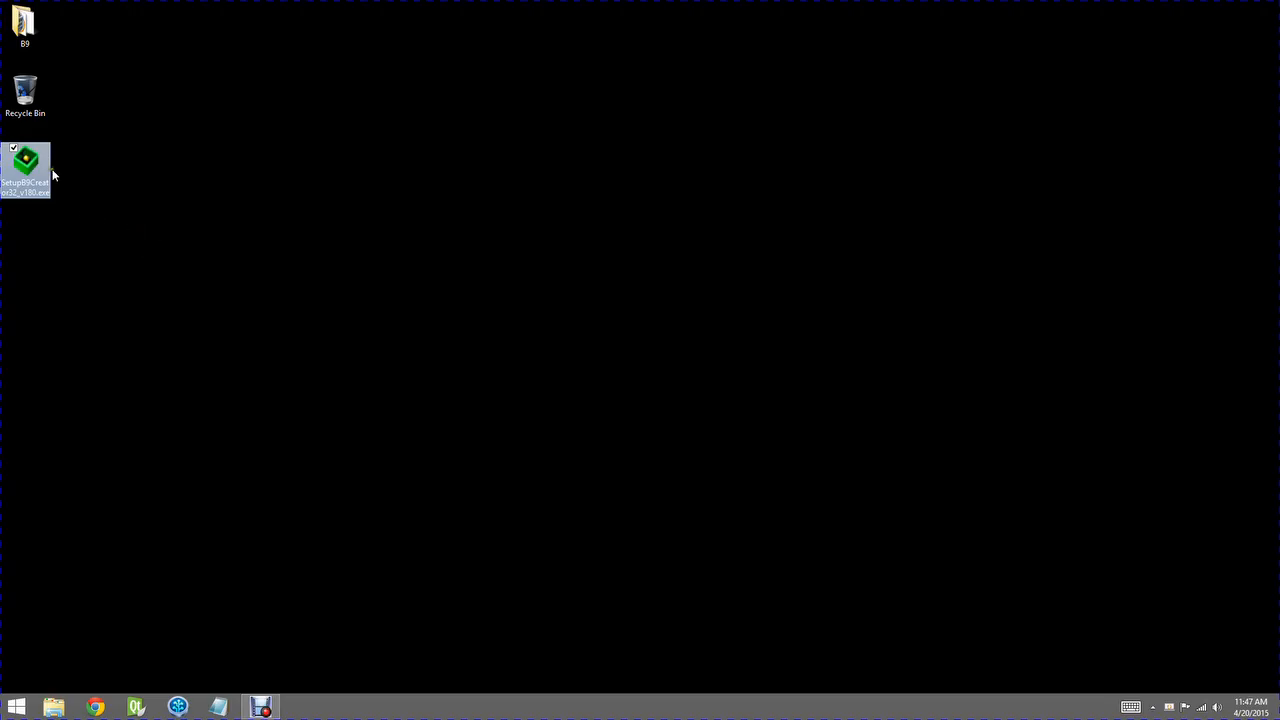
pyautogui.moveTo(351, 317)
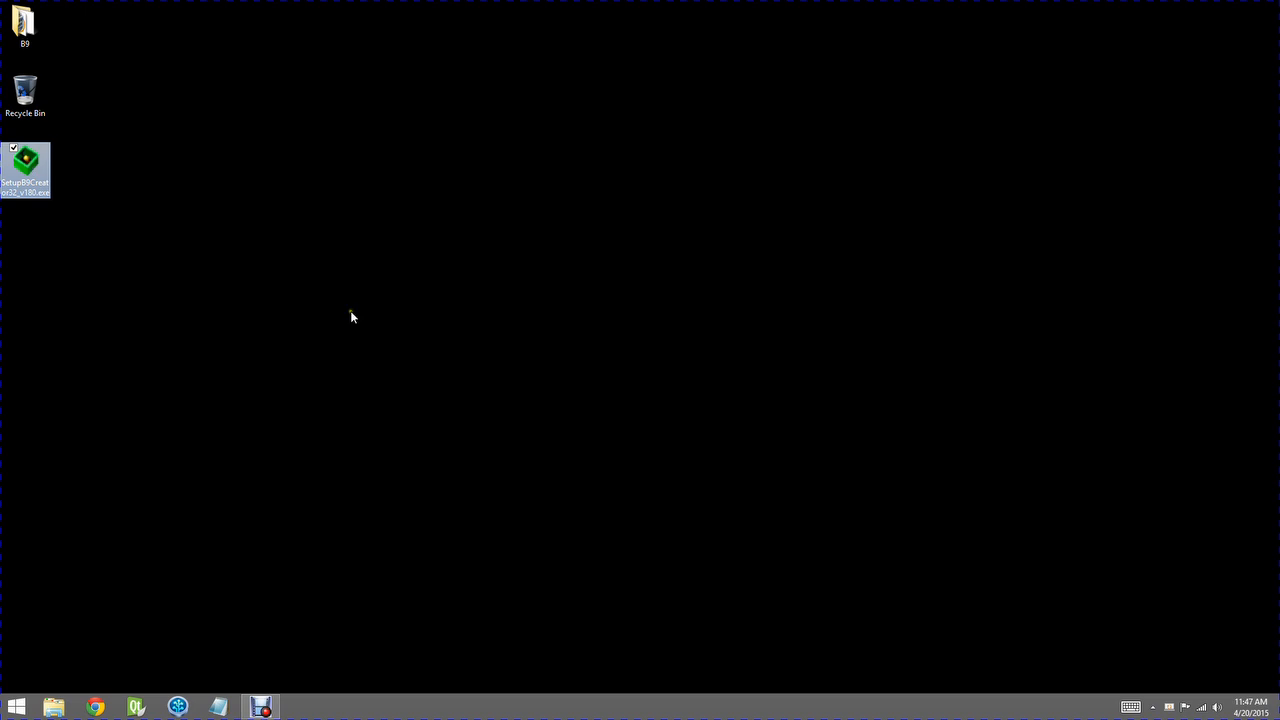
# - Install B9Creator 1.8.0 Beta 2 using No-Questions-Asked defaults, then select its new desktop shortcut
pyautogui.doubleClick(25, 170)
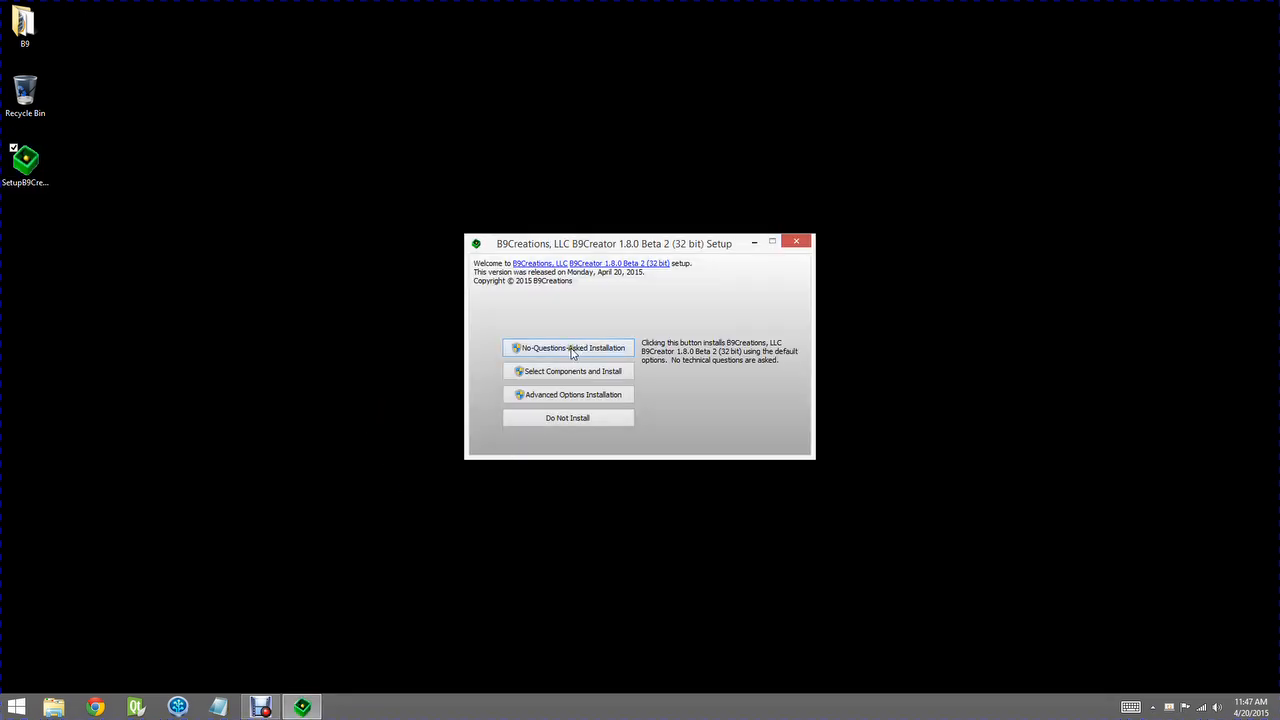
pyautogui.moveTo(592, 354)
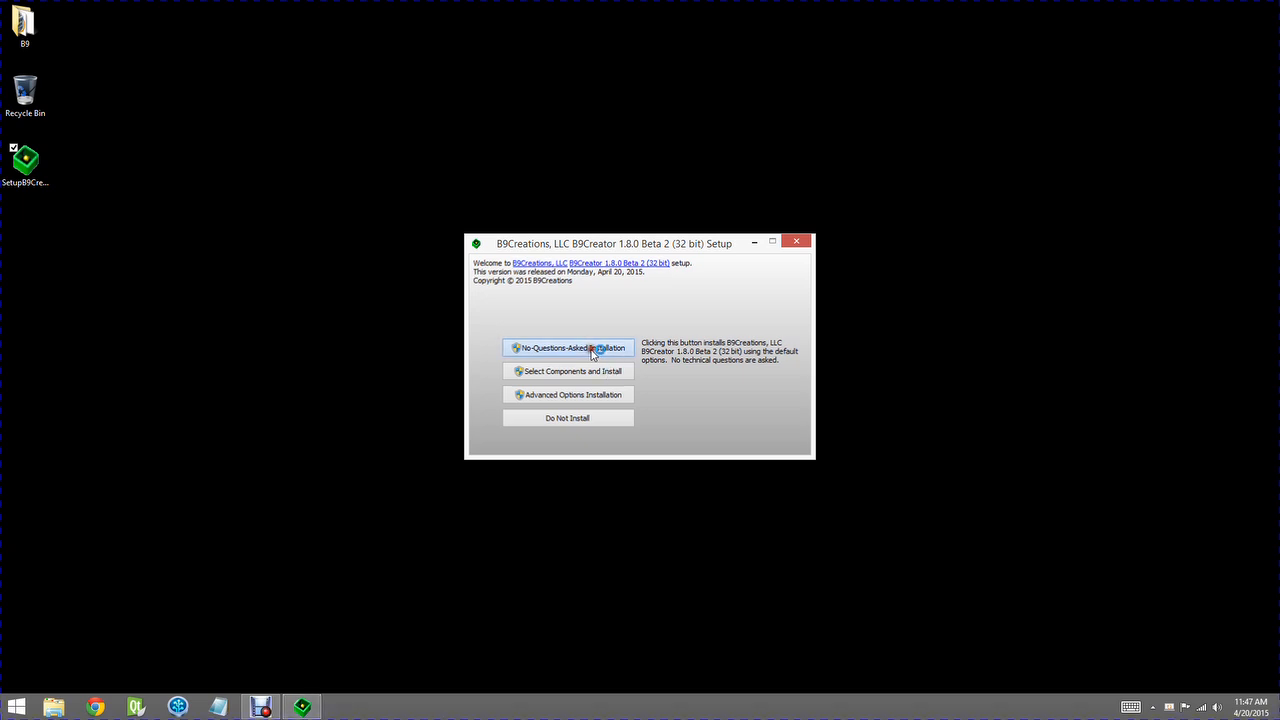
pyautogui.click(567, 347)
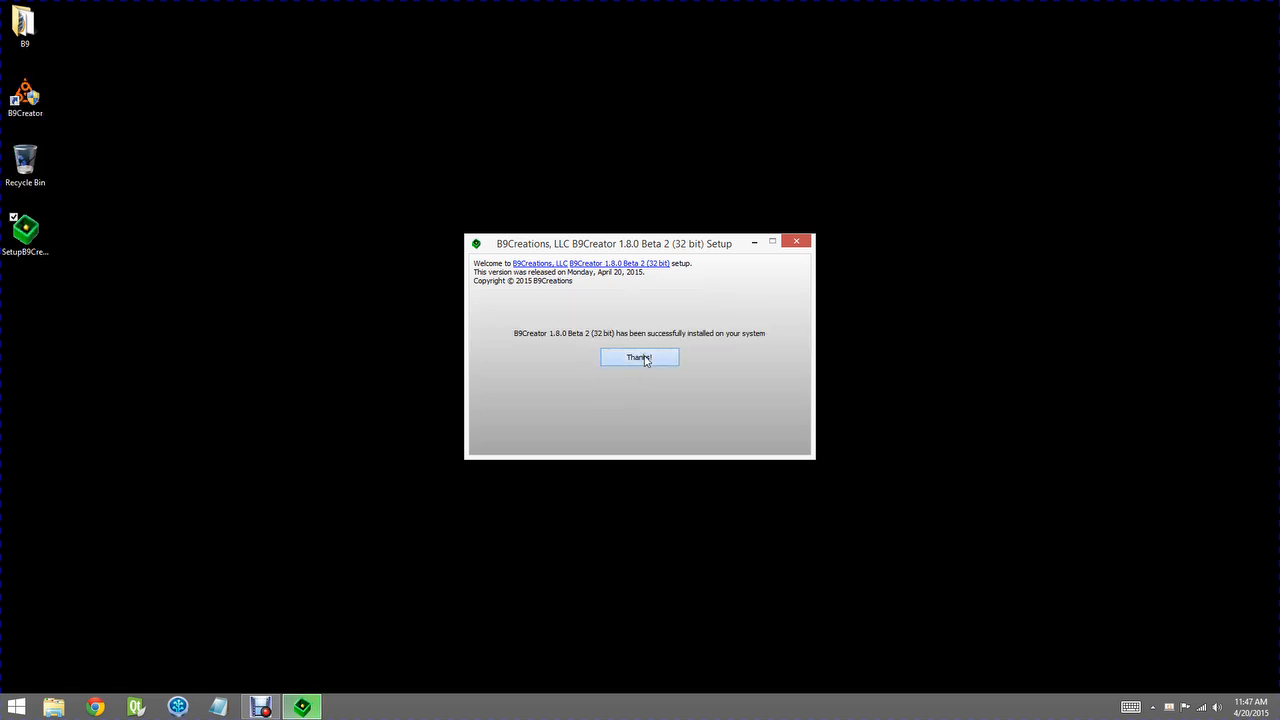
pyautogui.click(639, 358)
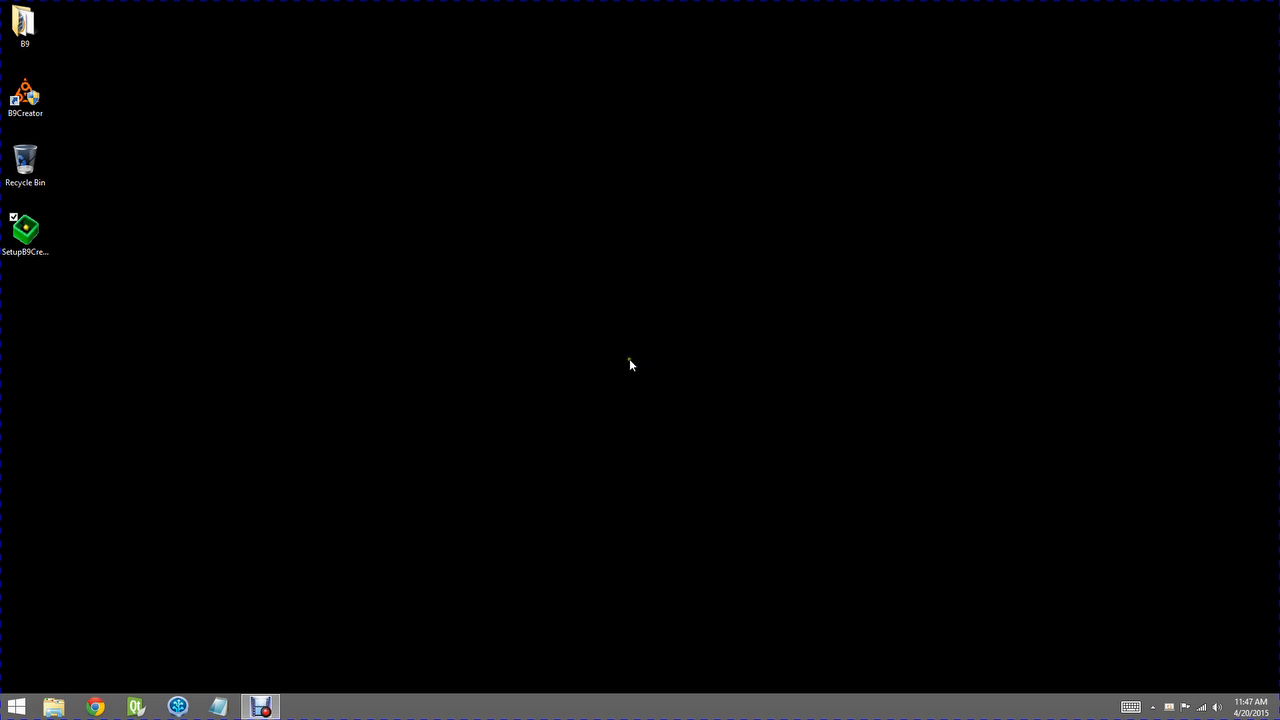
pyautogui.click(25, 95)
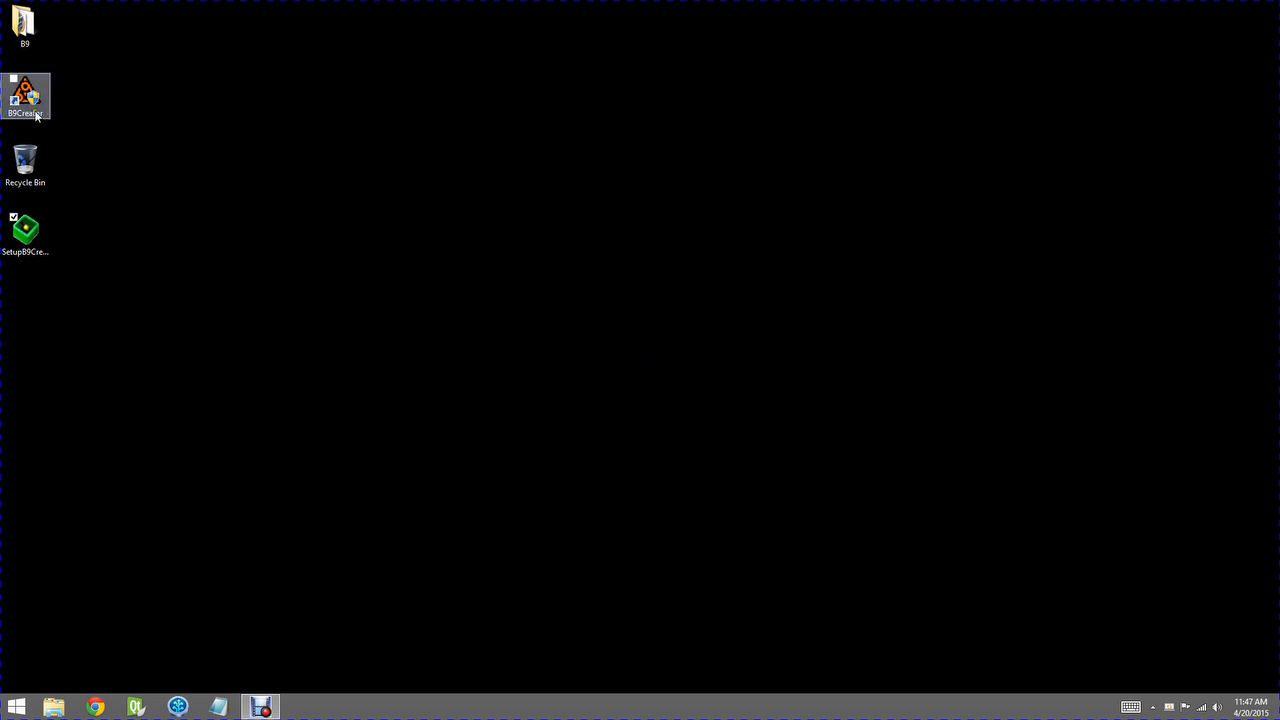